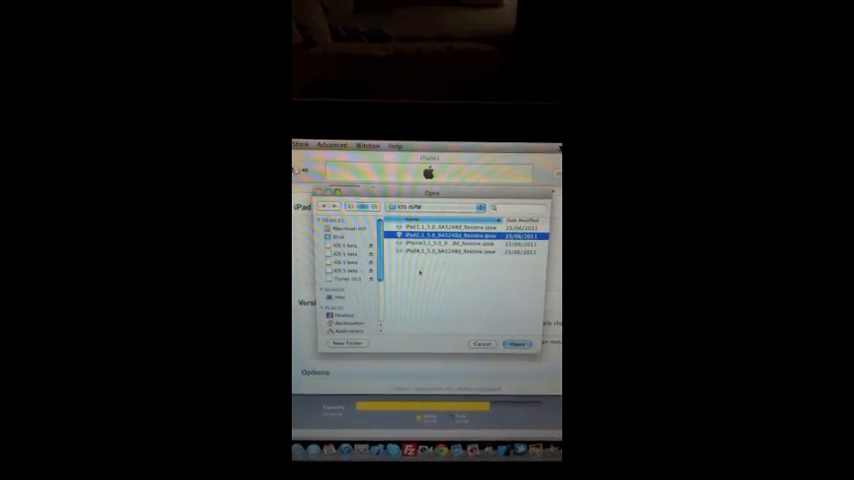
# - Choose the downloaded .ipsw iPad firmware file as the restore source
pyautogui.click(516, 344)
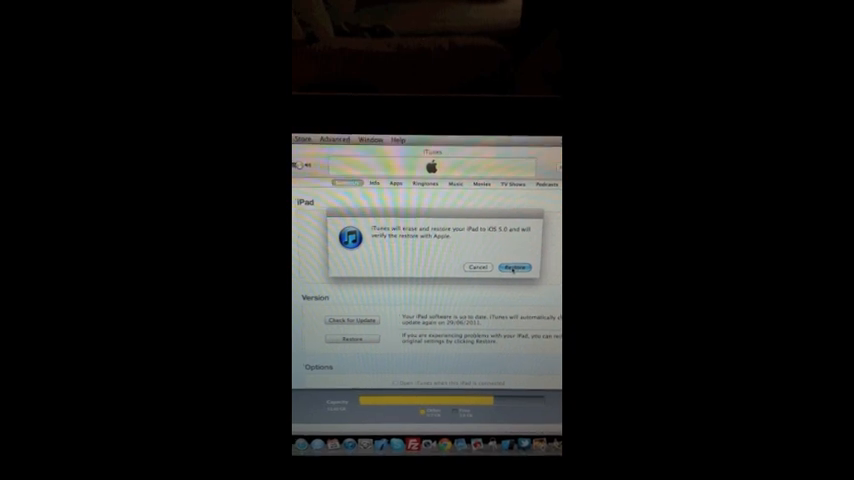
# - Confirm erasing the iPad and begin restoring it from the chosen firmware
pyautogui.click(514, 268)
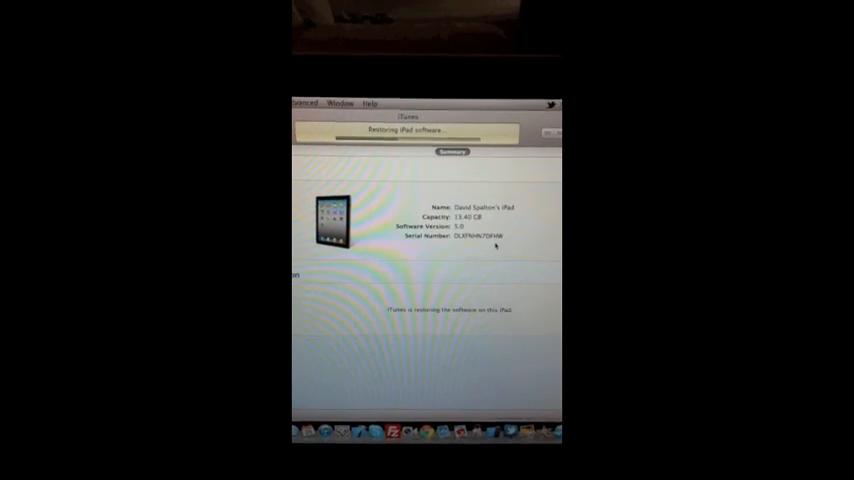